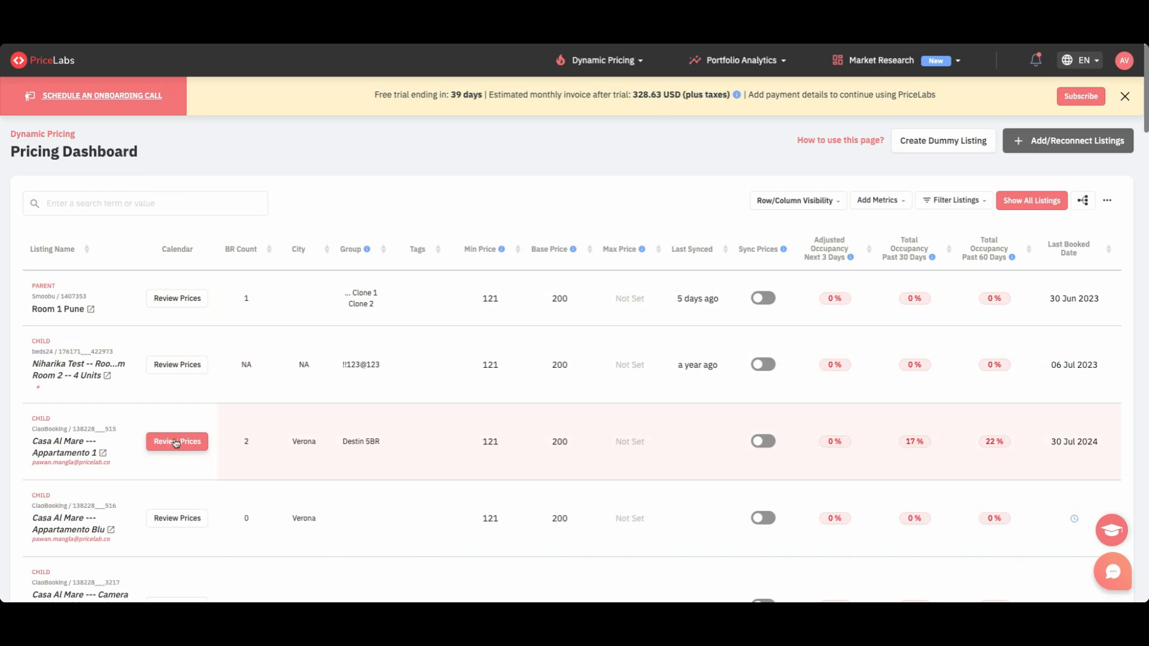
Review prices for the Casa Al Mare --- Appartamento 1 listing from the Pricing Dashboard
left_click(177, 442)
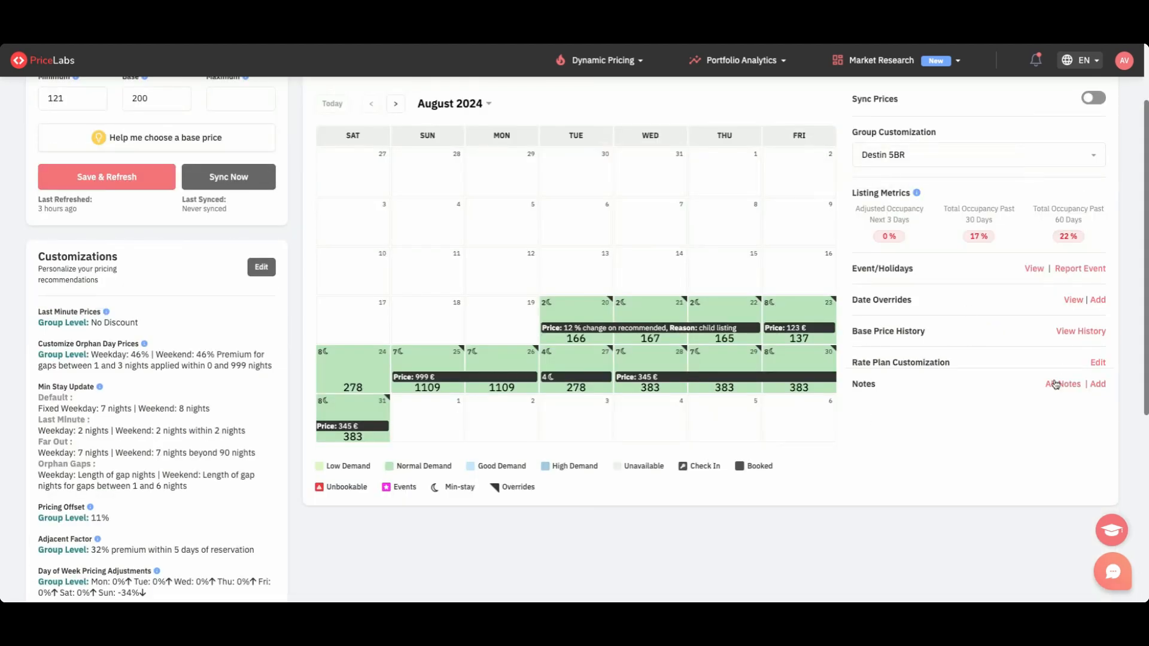
Write the note 'testing notes' in the Edit Note dialog and save it to the listing
left_click(1097, 383)
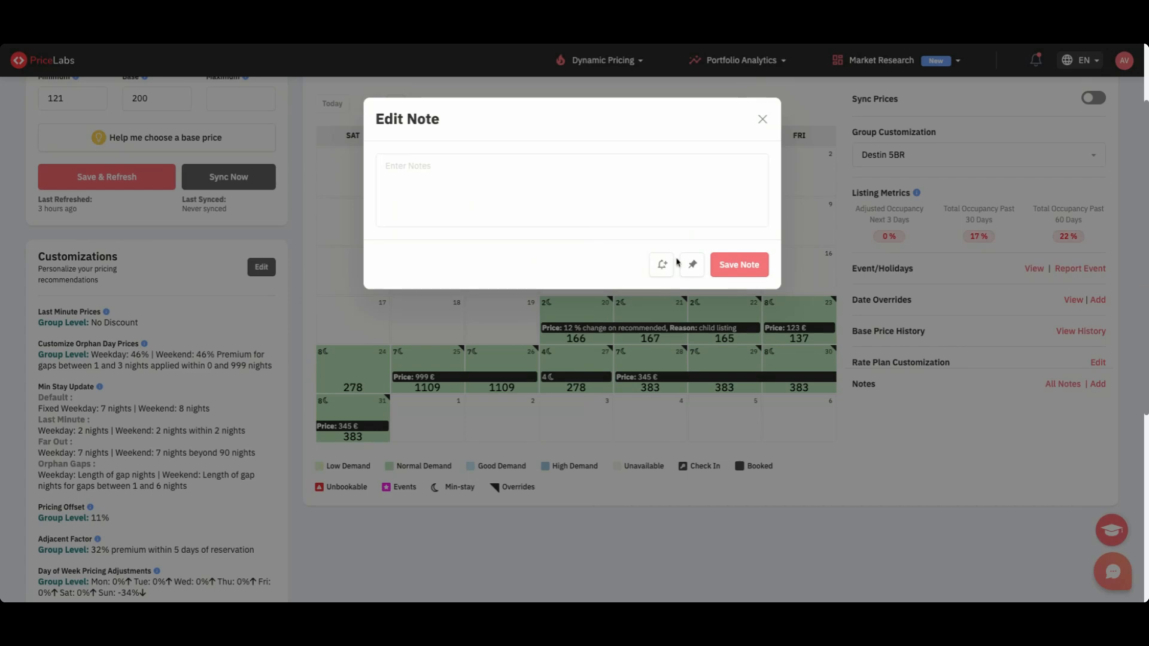
type("testing notes")
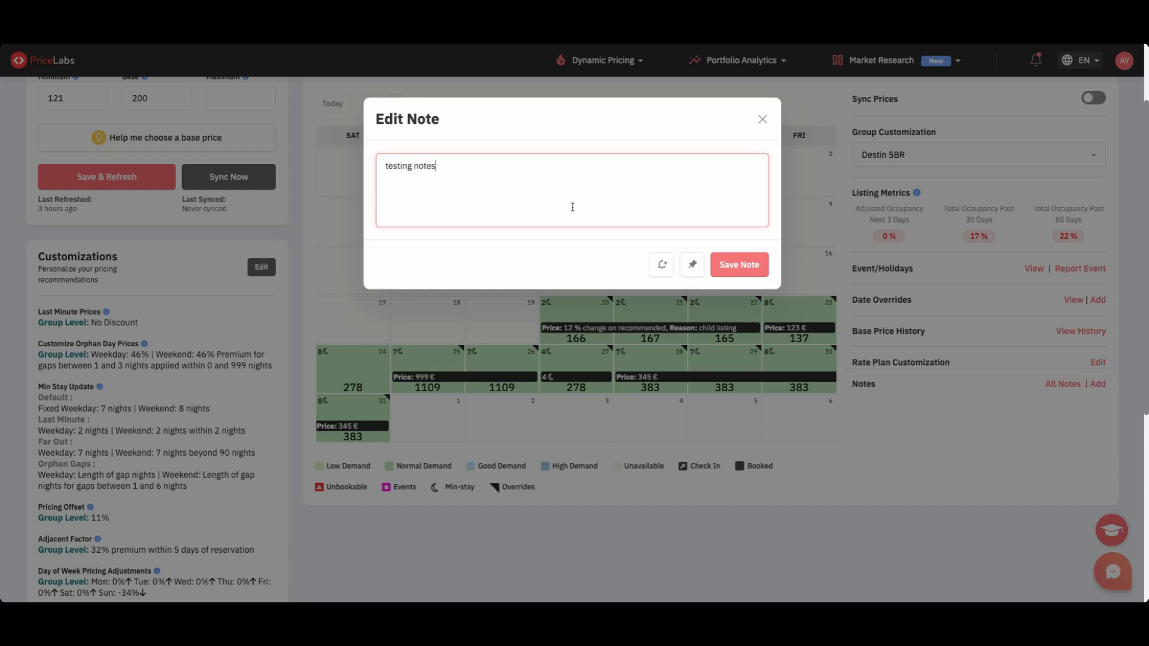
left_click(661, 265)
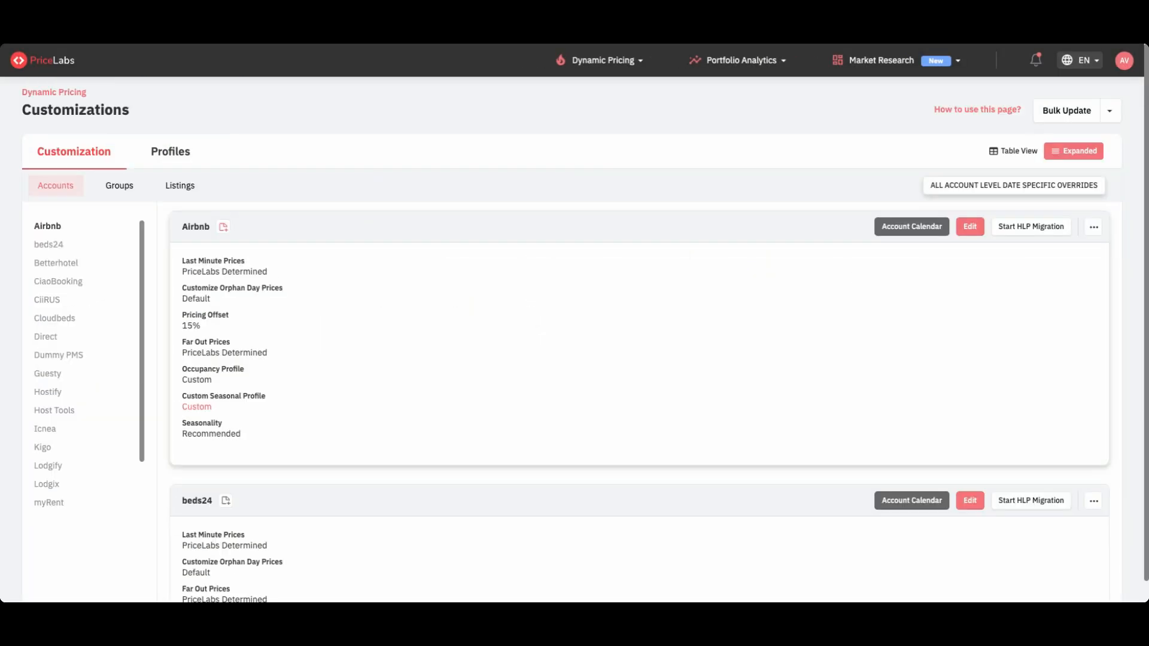
mouse_move(750, 433)
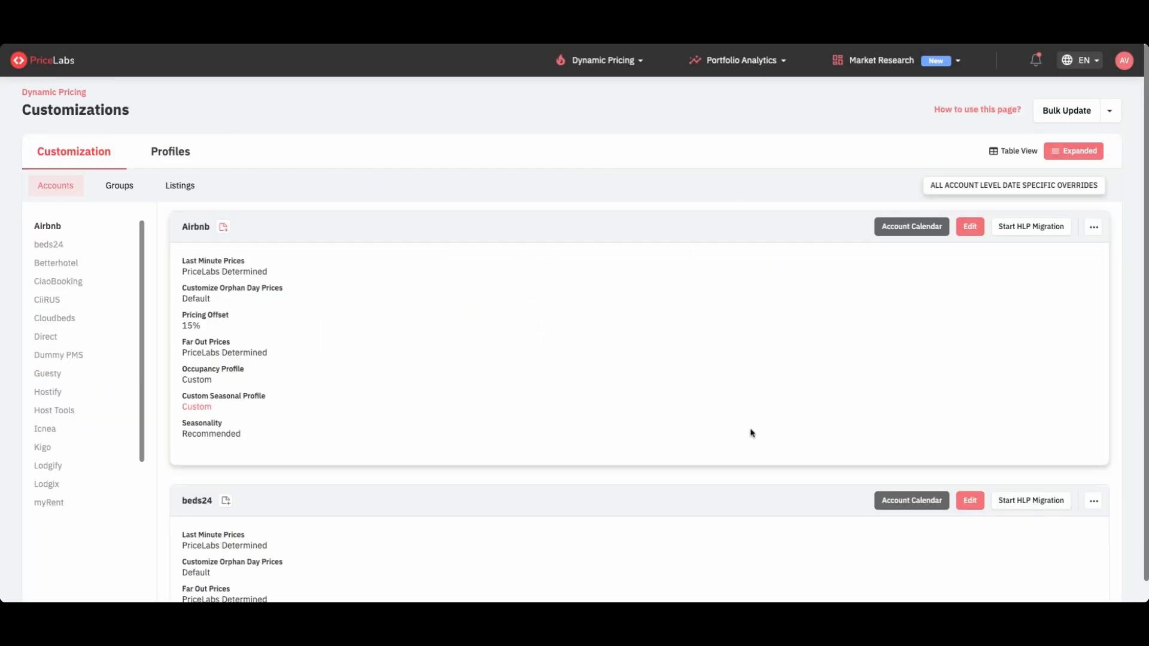
Add a note to the beds24 account on the Customizations > Accounts page
scroll("down", 3)
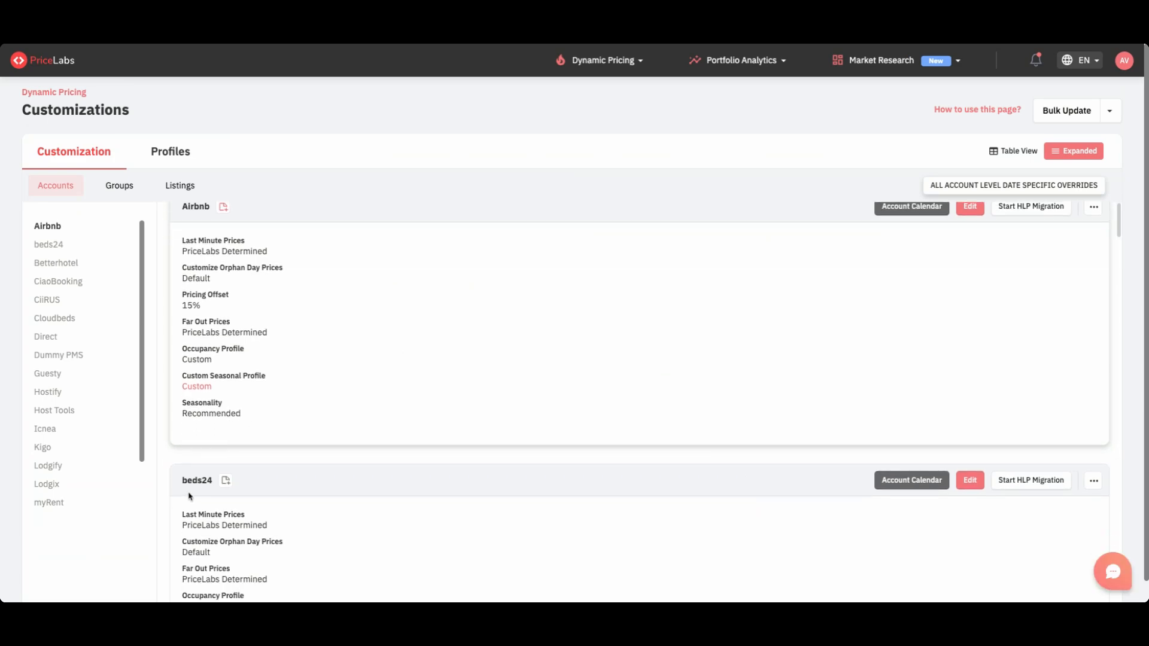
left_click(226, 480)
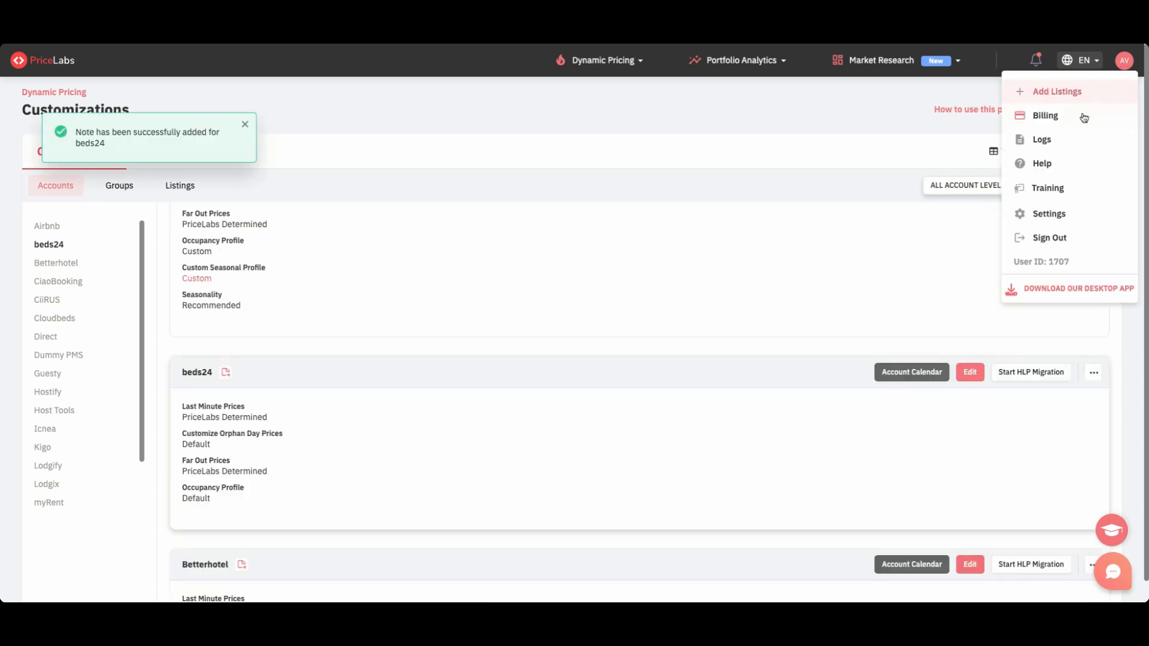
View Team Settings, then the listing's Neighborhood Data market percentiles and occupancy charts
left_click(1049, 213)
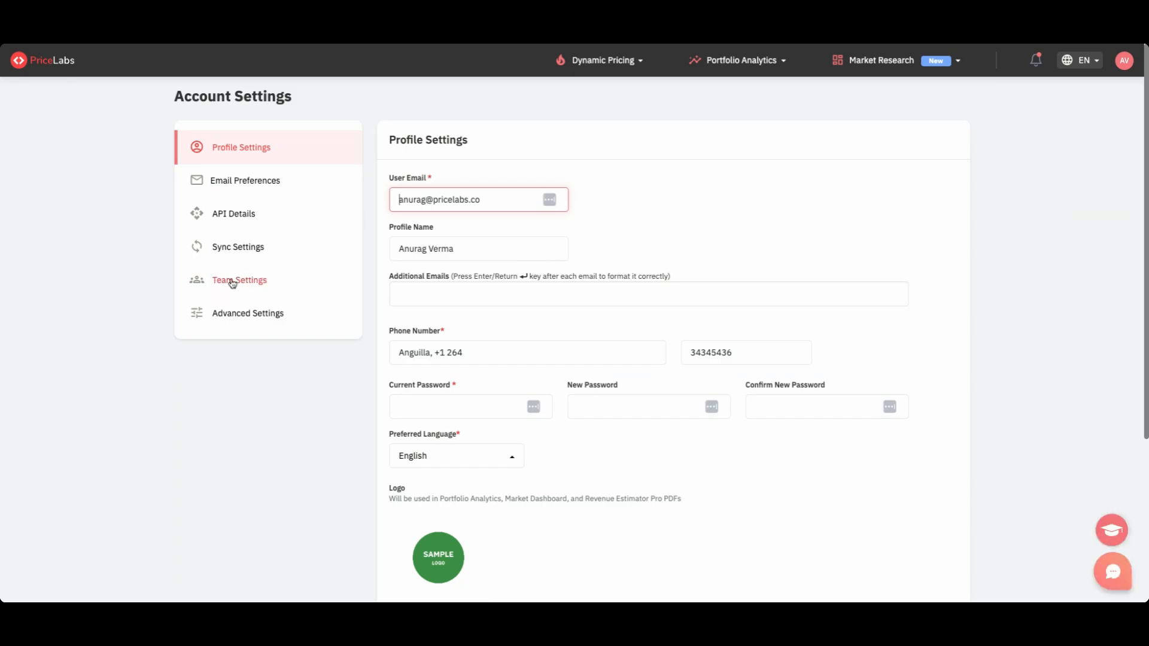
left_click(240, 280)
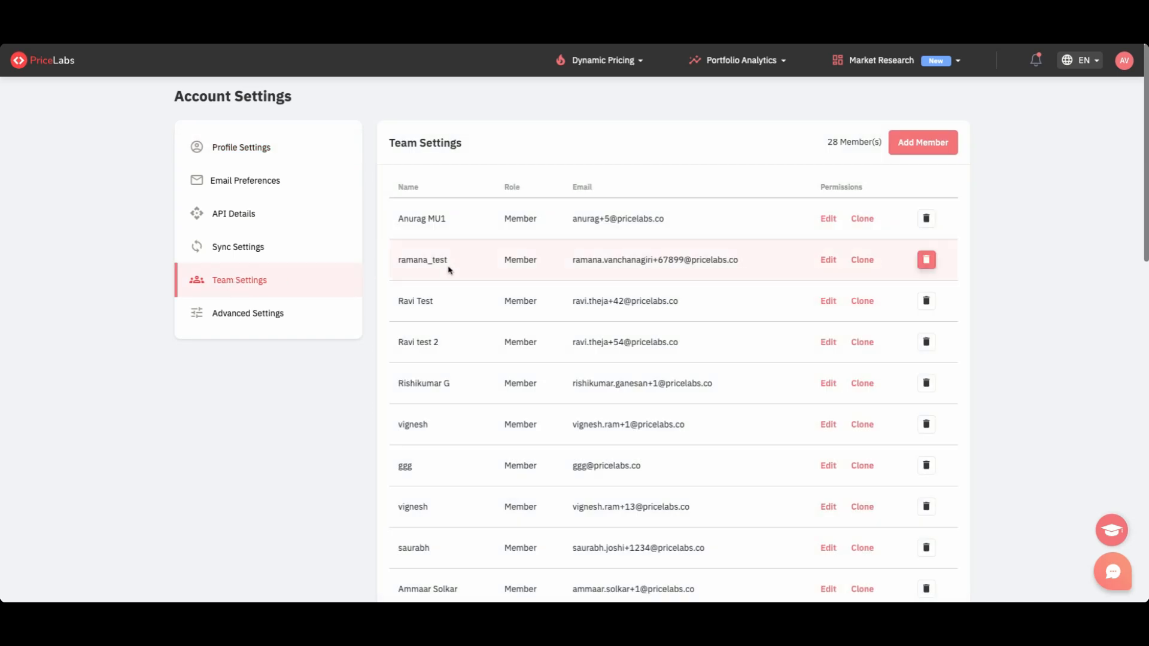
mouse_move(902, 158)
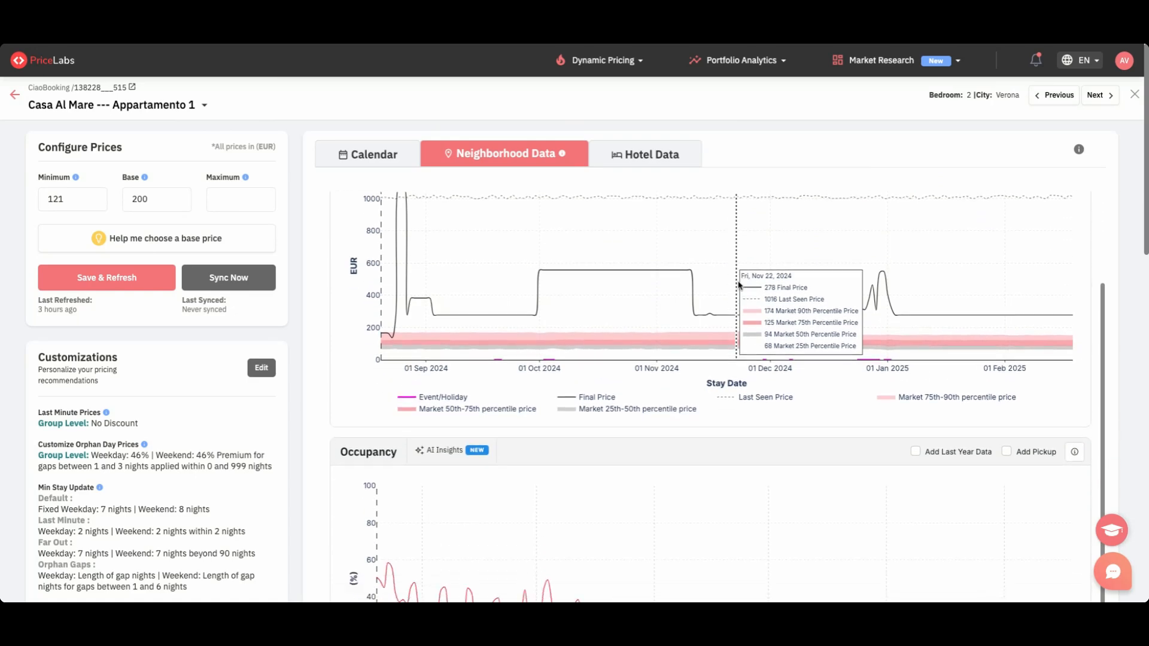
scroll("down", 3)
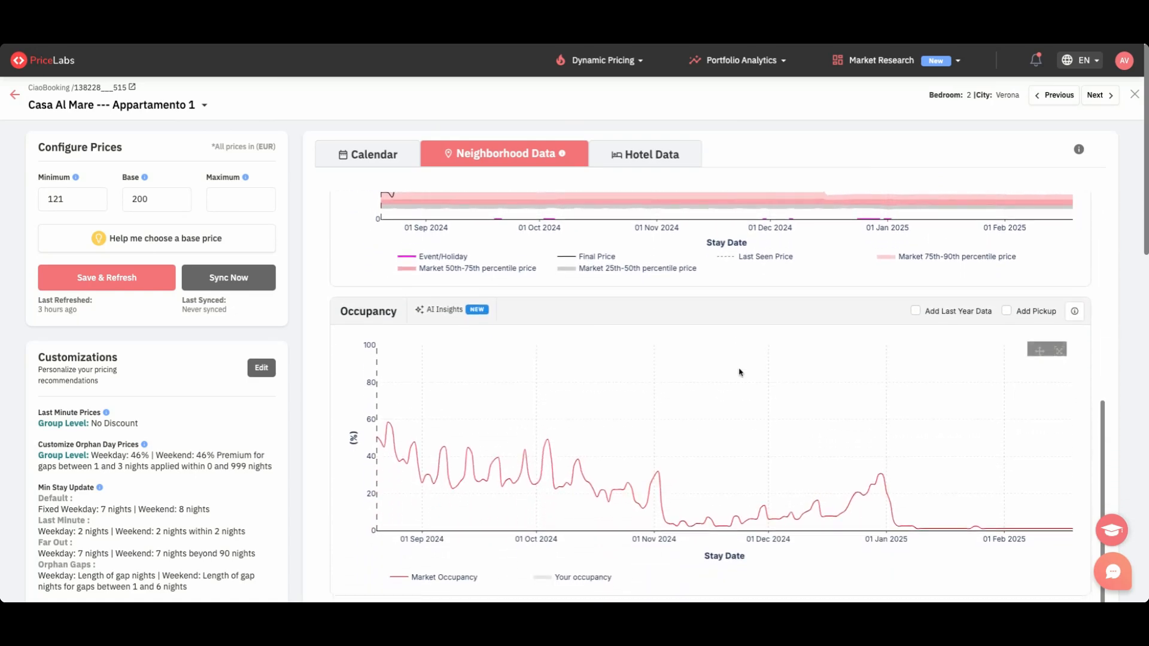
mouse_move(309, 381)
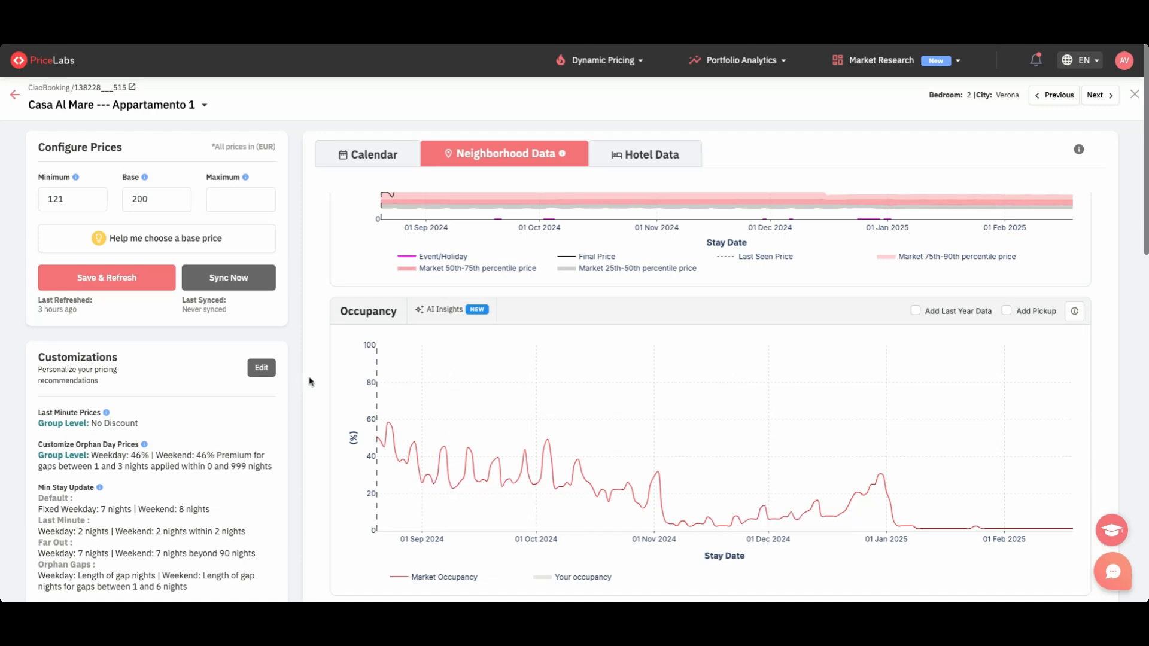
Show the Market Booking Window, Market Length of Stay and Market ADR history charts, then the autrialia Market Dashboard
scroll("down", 3)
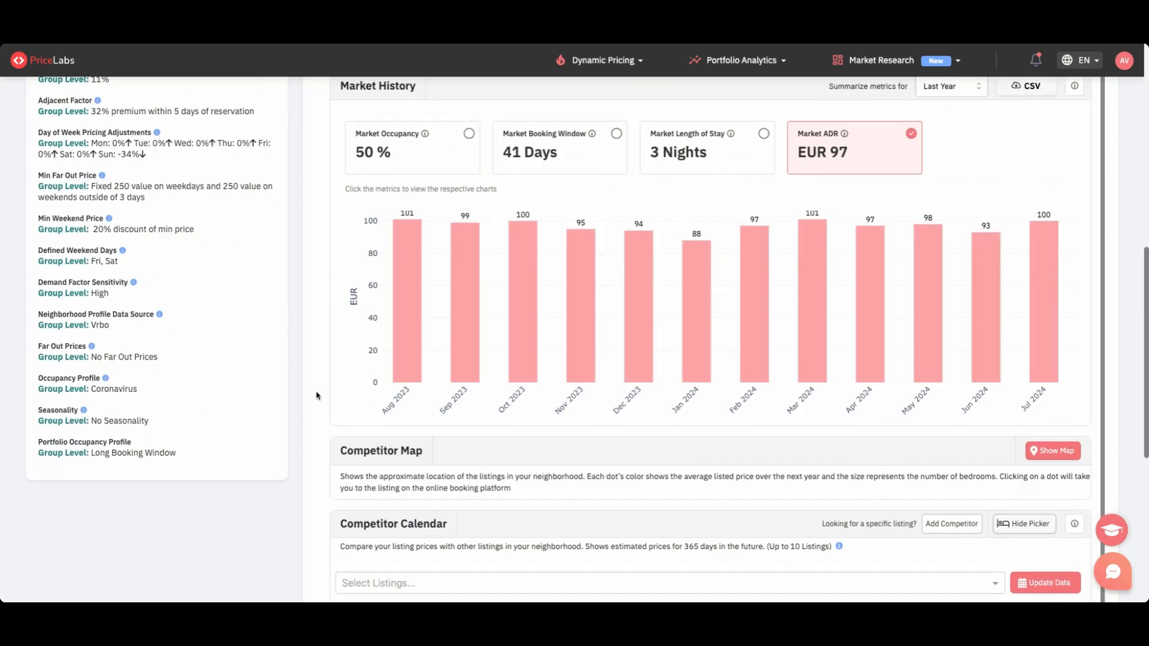
scroll("down", 3)
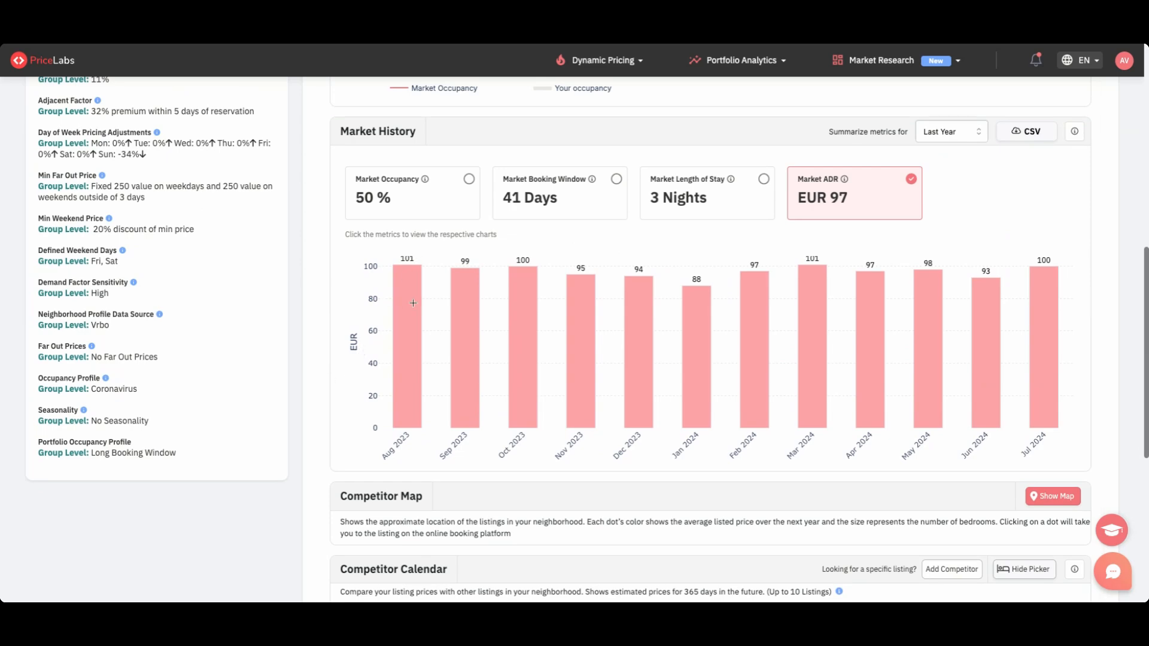
mouse_move(647, 322)
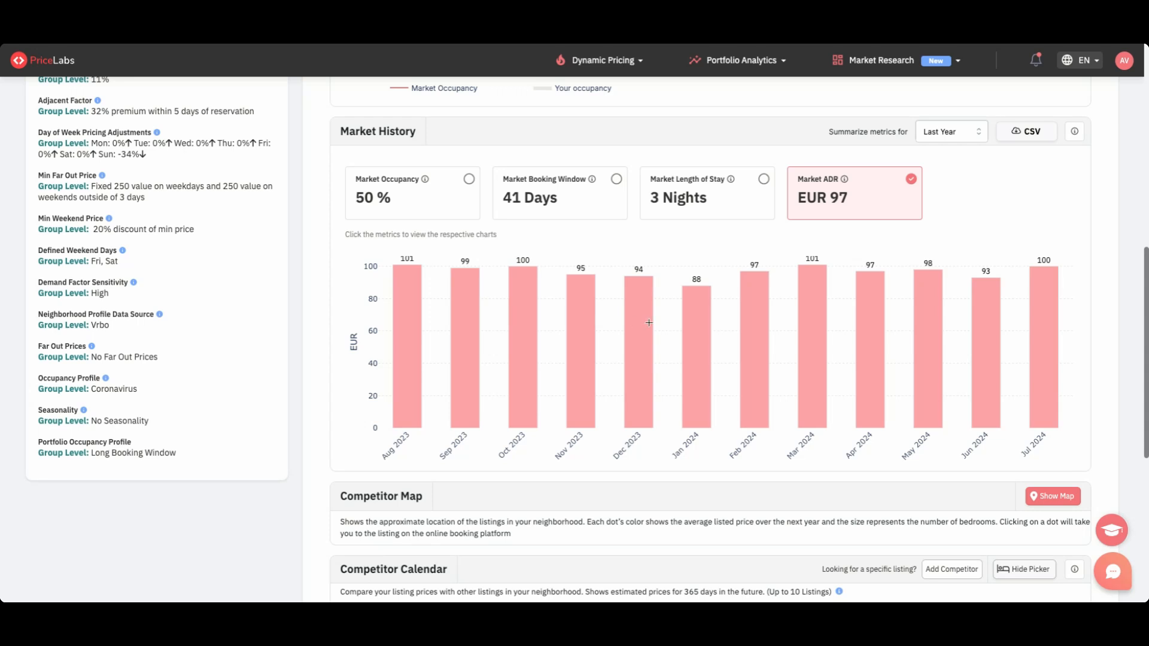
mouse_move(846, 297)
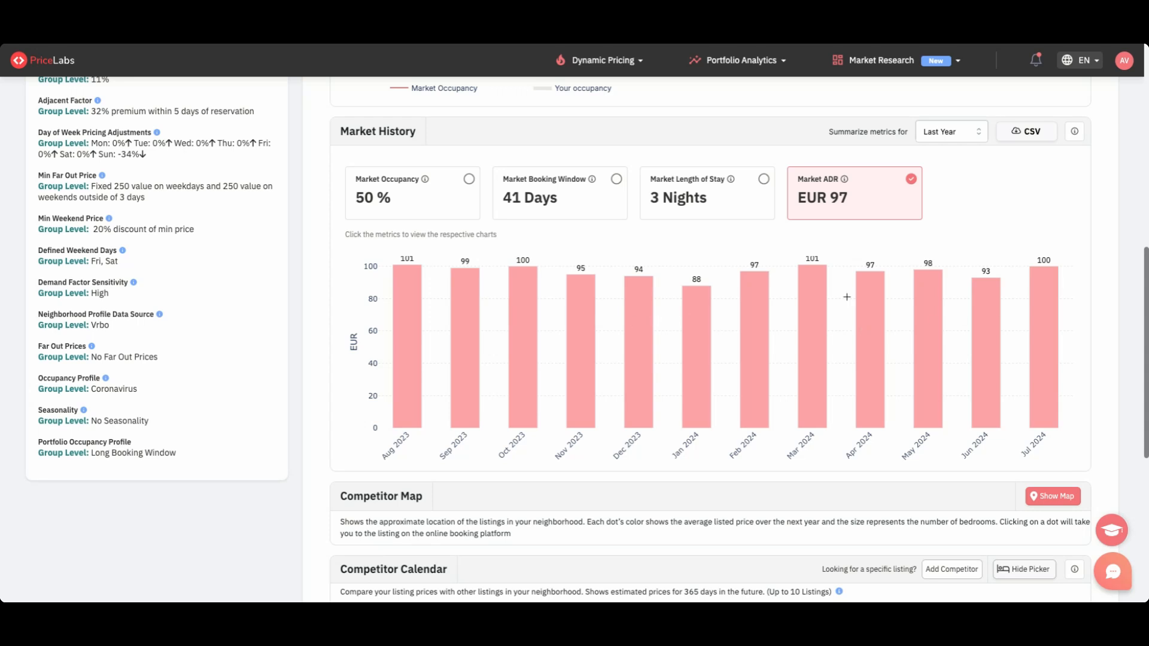
left_click(412, 193)
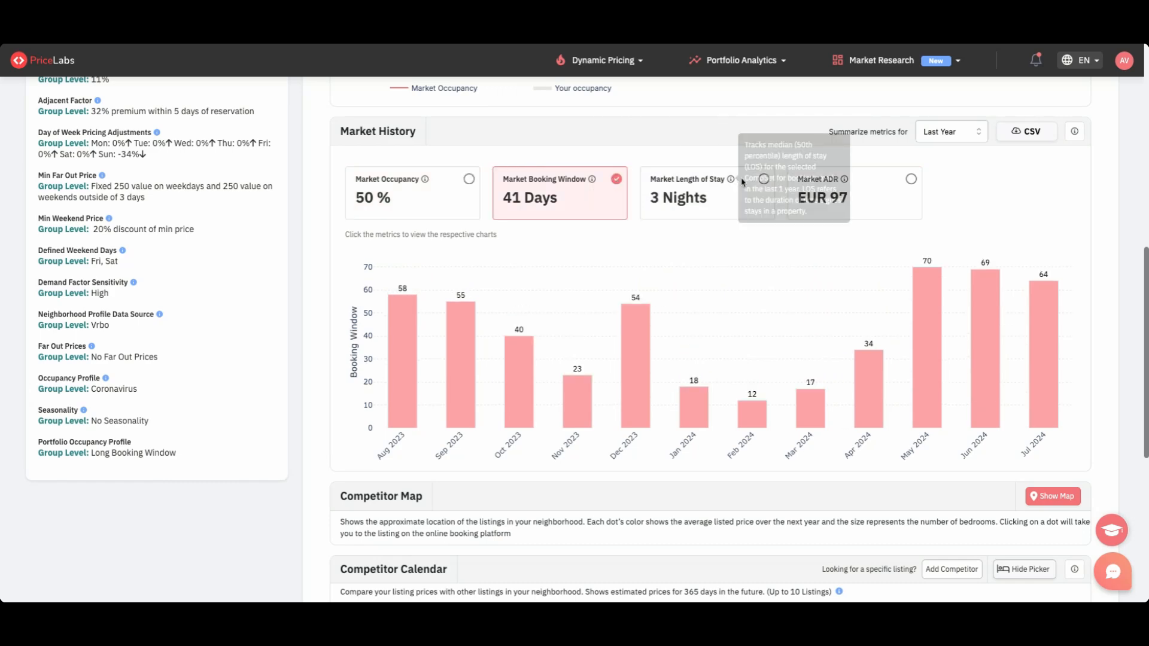
left_click(687, 178)
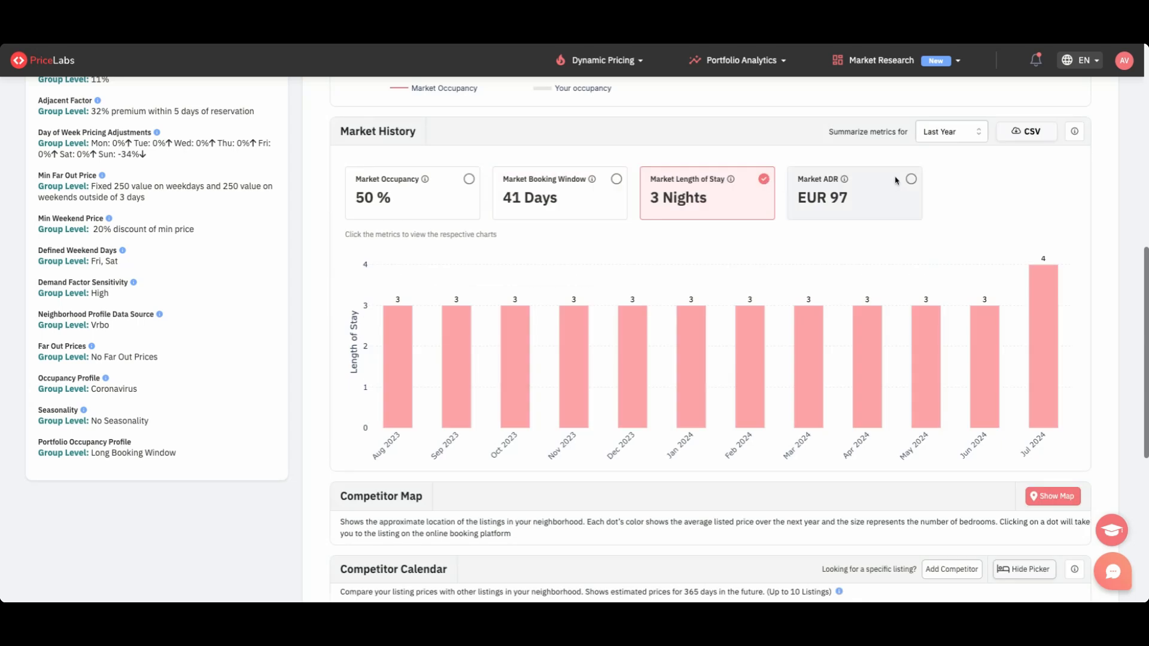
left_click(853, 193)
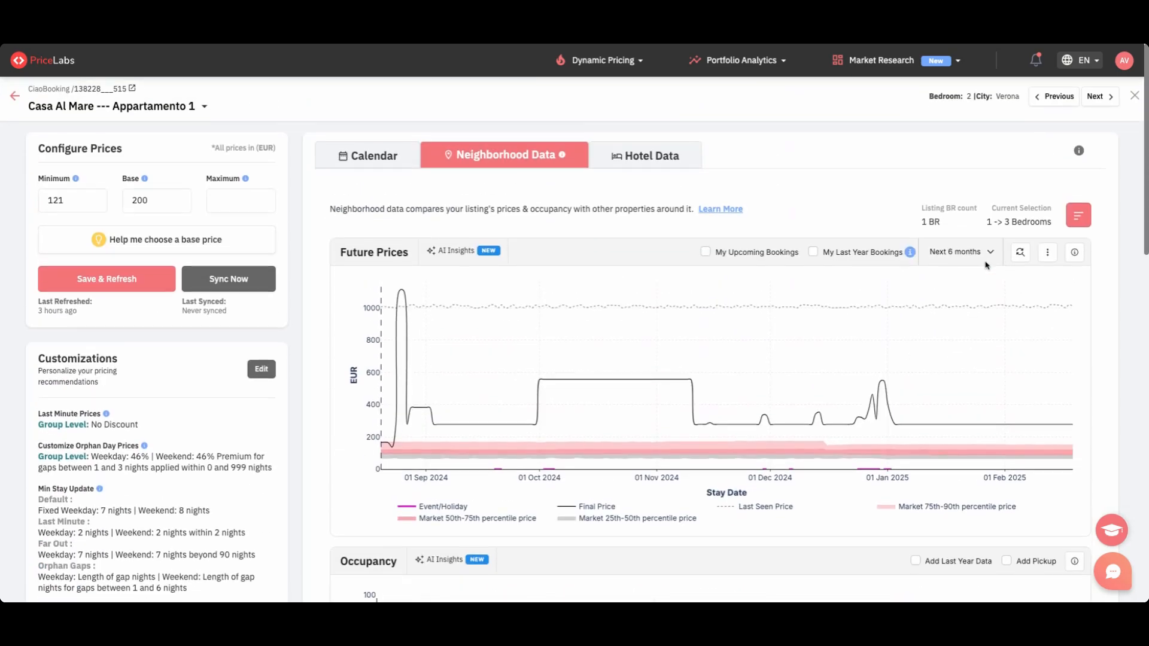
left_click(1078, 214)
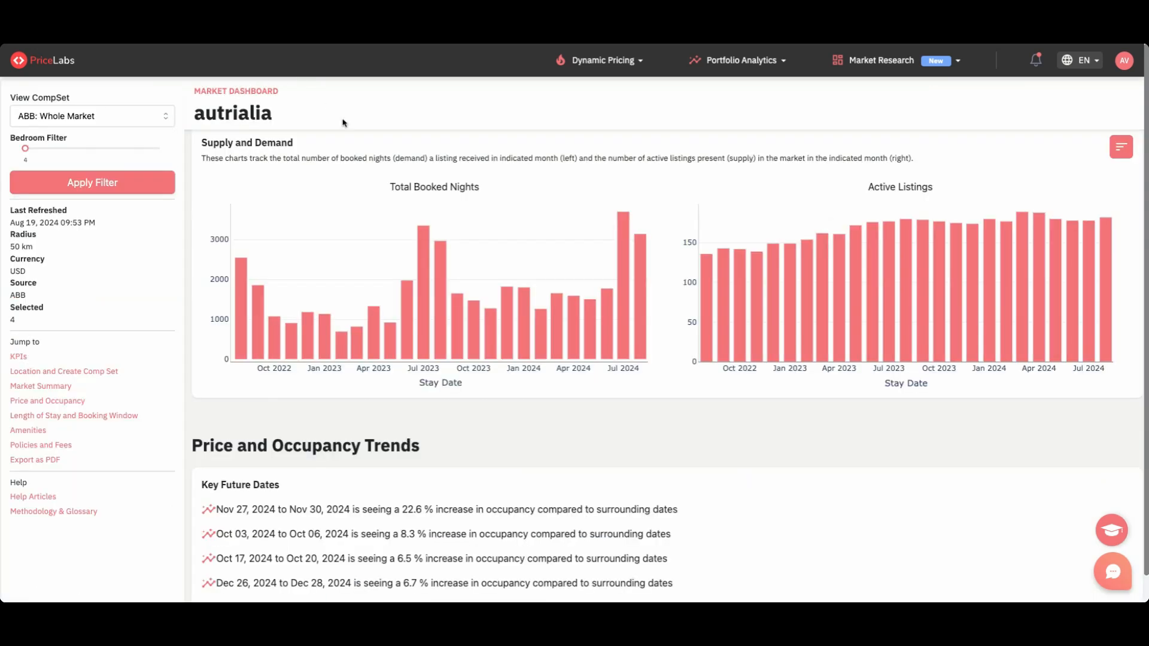
double_click(283, 143)
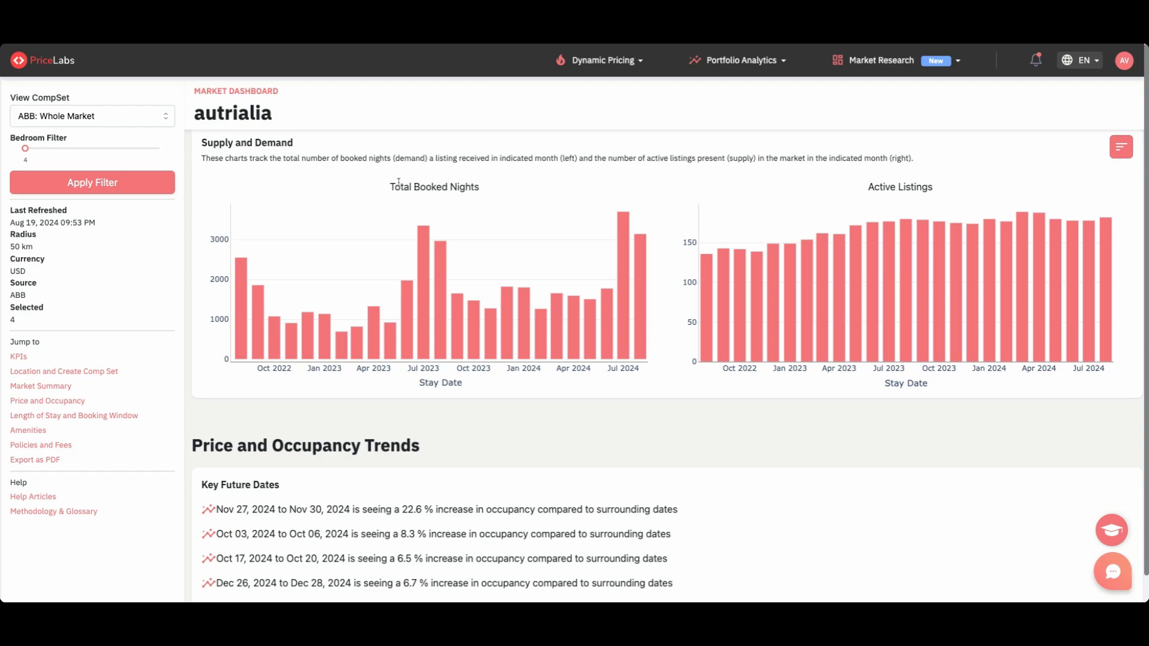
double_click(433, 187)
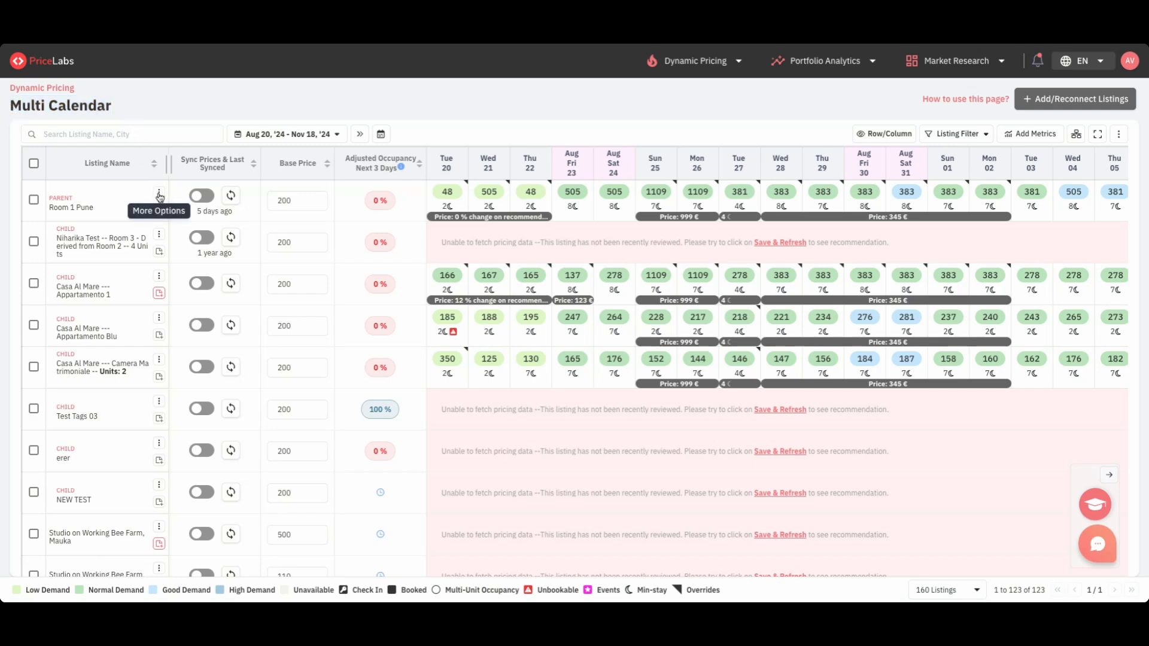
View Room 1 Pune's Base Price History from its More Options menu in Multi Calendar
left_click(158, 195)
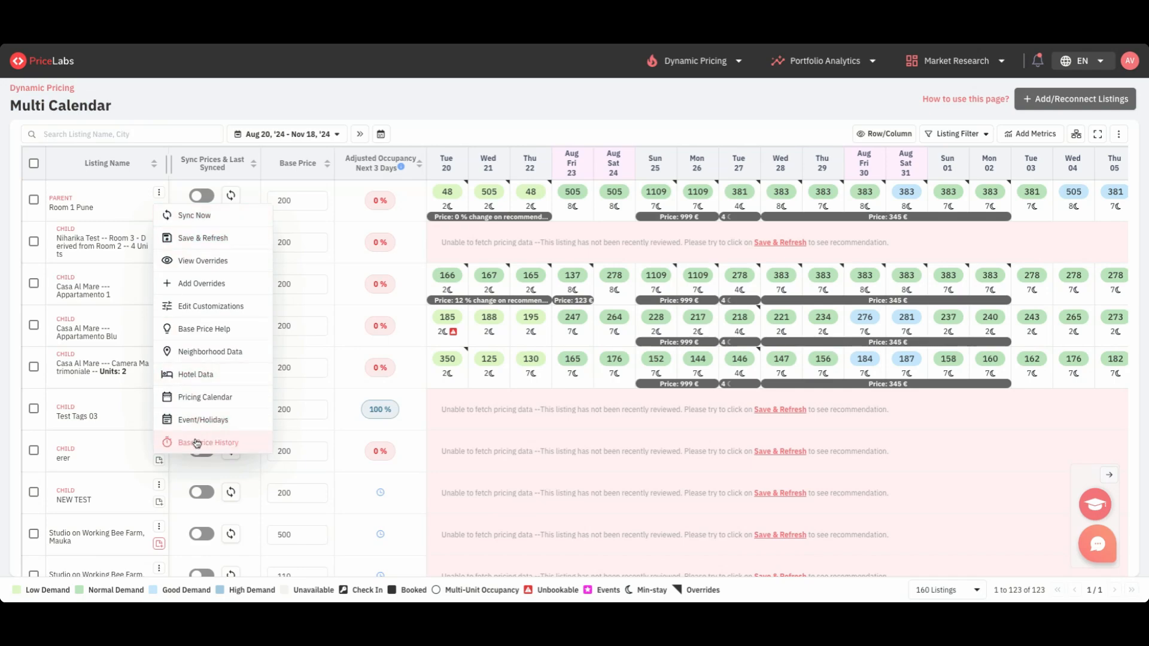
left_click(207, 441)
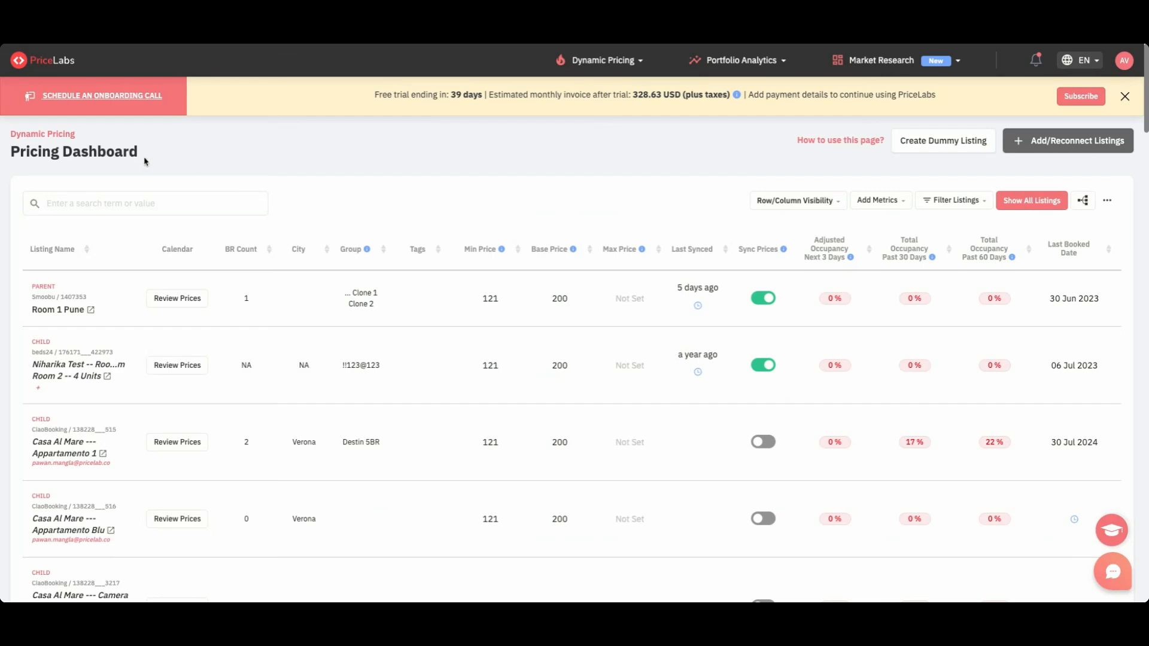
mouse_move(606, 256)
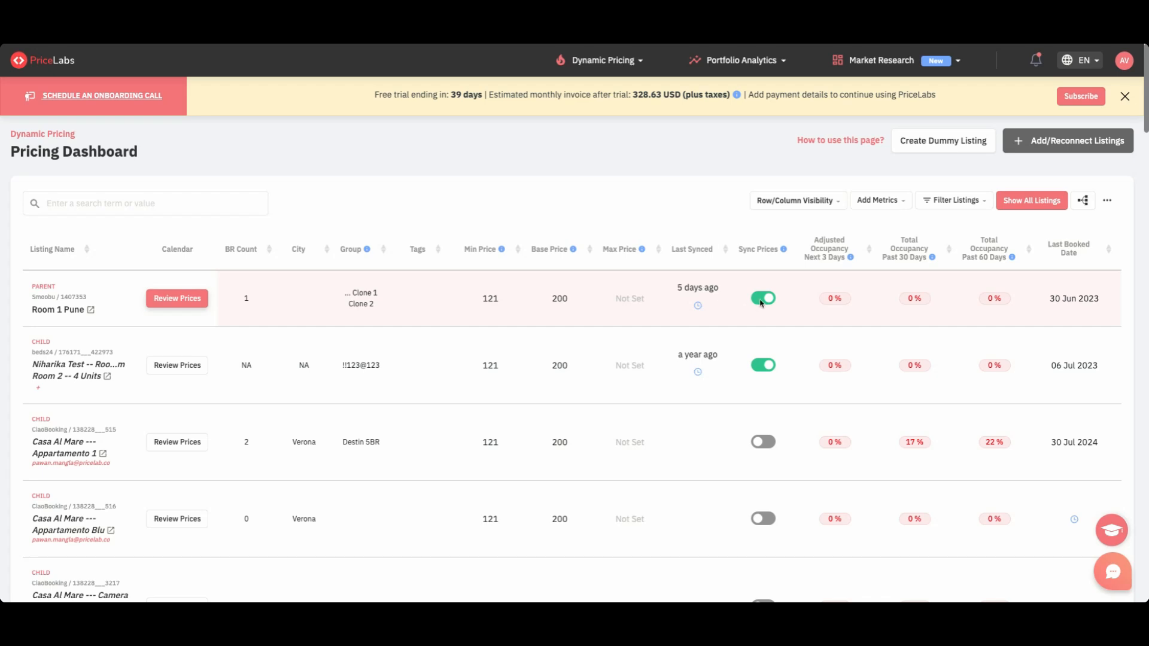
Toggle off Sync Prices for Room 1 Pune, bringing up the Turn Sync Off child-listing prompt
left_click(763, 298)
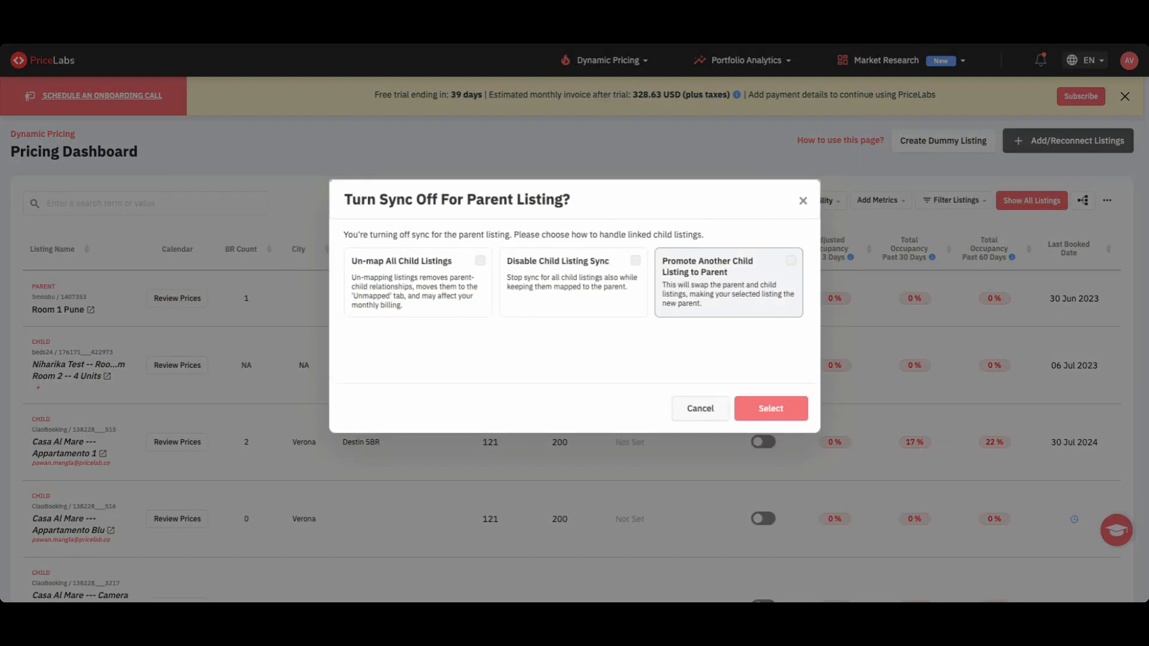